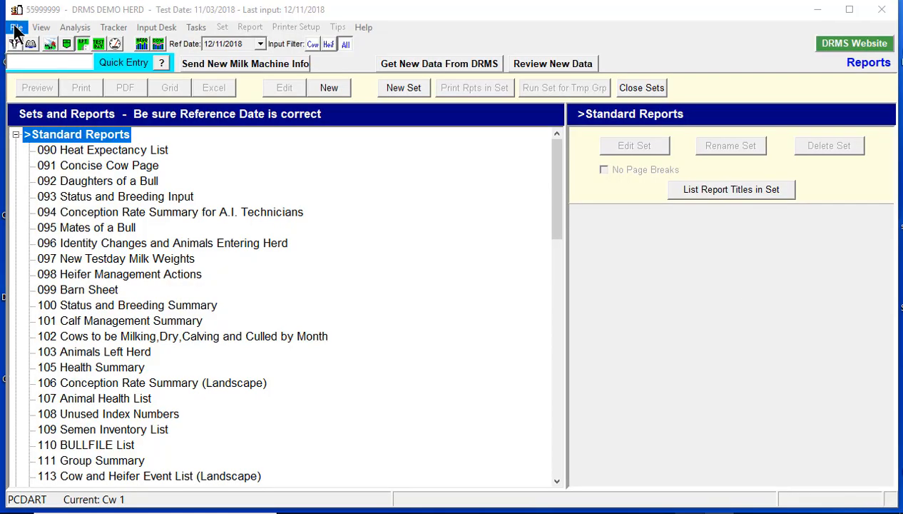
Step: Open File > Management Options to view the Timed AI tab with the presyn protocol
click(16, 27)
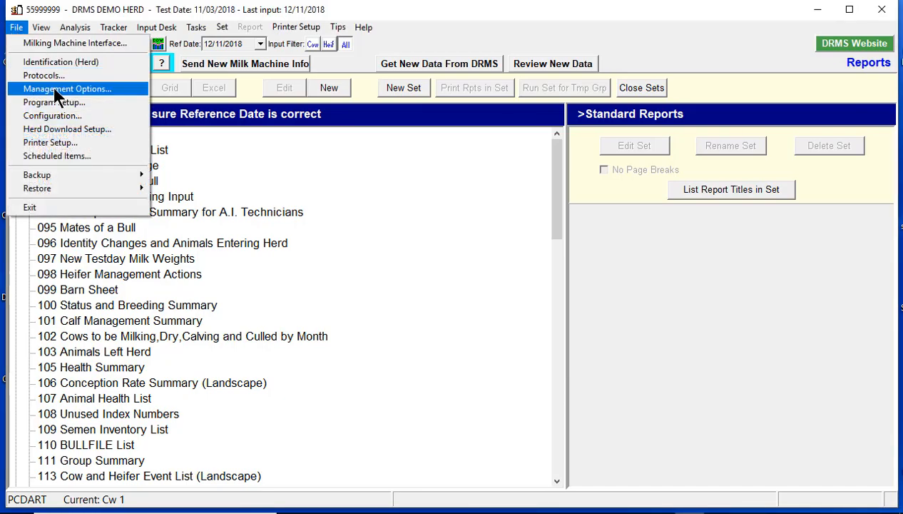
click(67, 89)
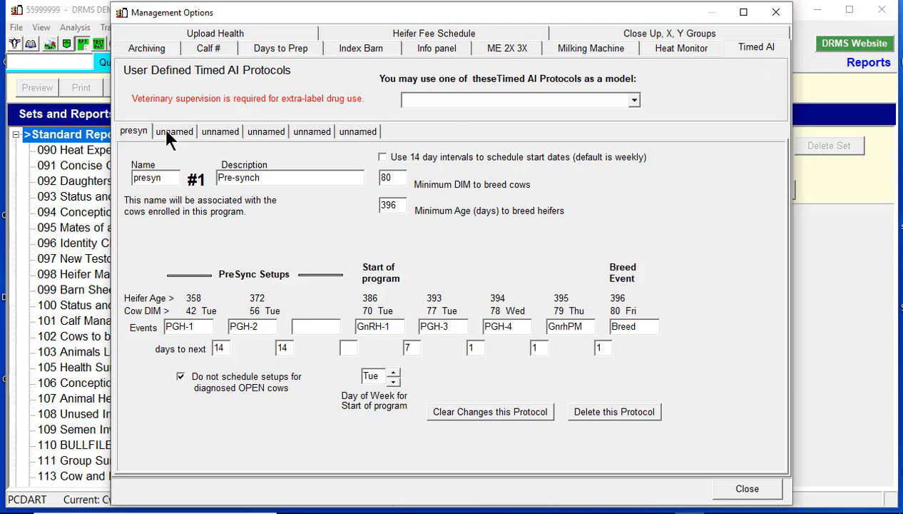
Step: Create protocol 'resync' from Std Protocol 6 Re-synch, Min DIM 60, Wednesday start, and apply
click(174, 132)
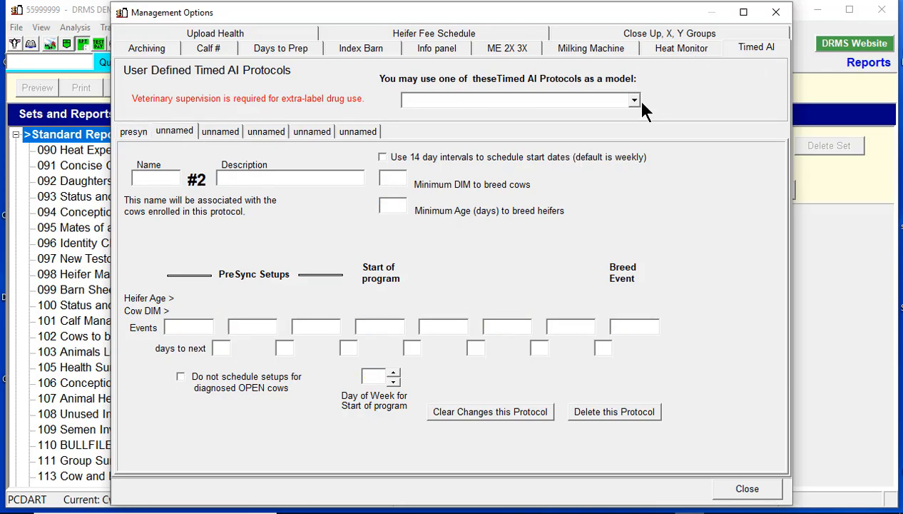
click(633, 99)
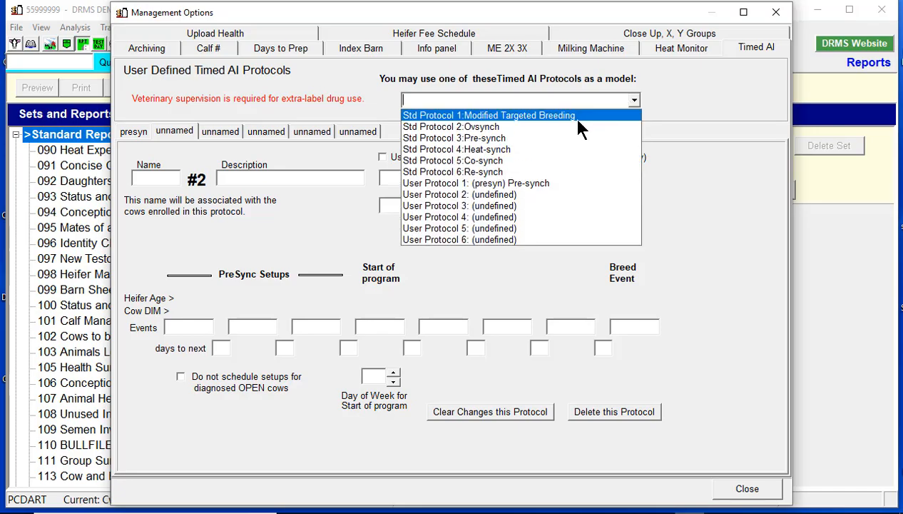
click(453, 171)
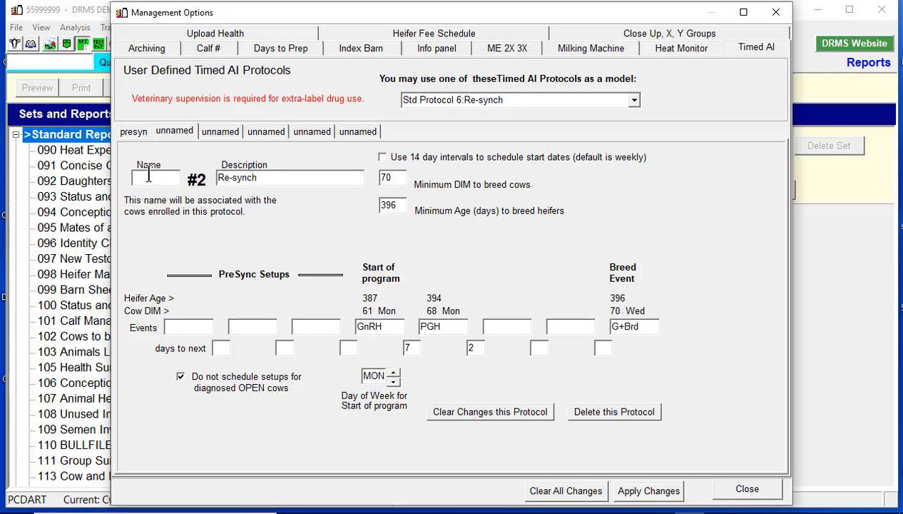
text(resync)
text(6)
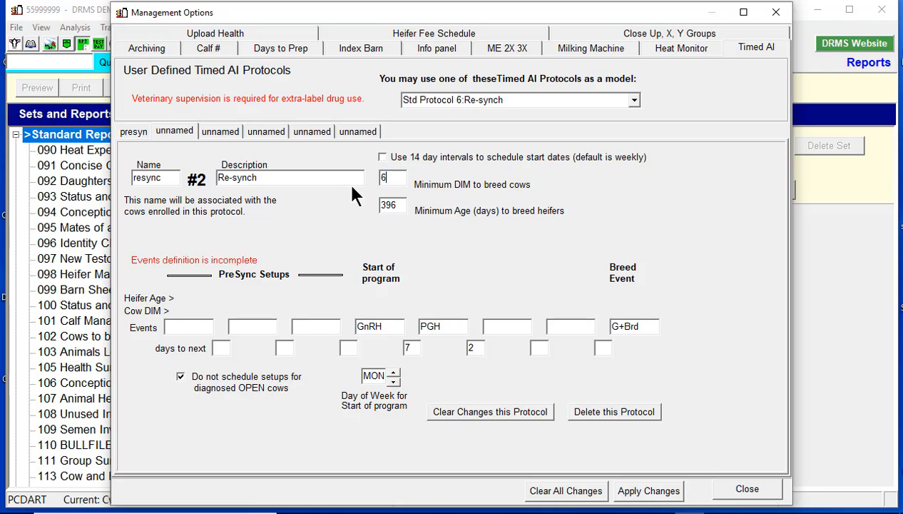
text(0)
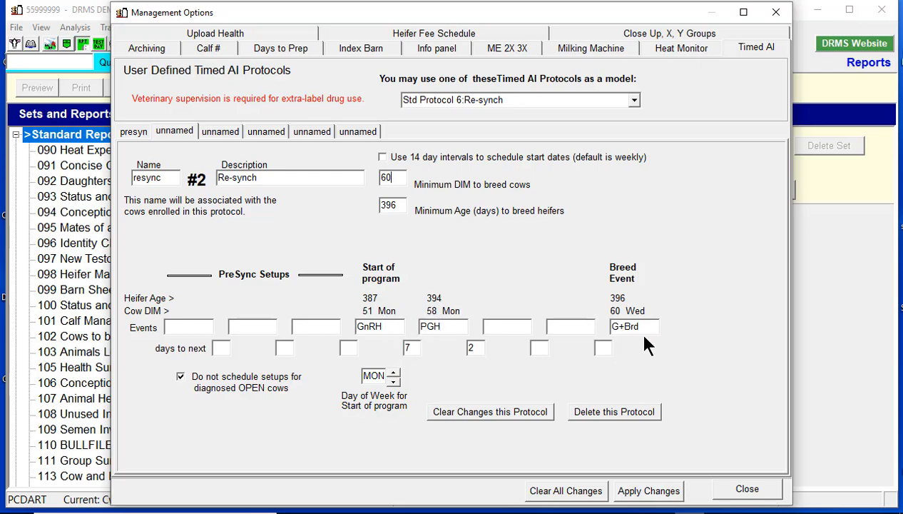
mouse_move(417, 378)
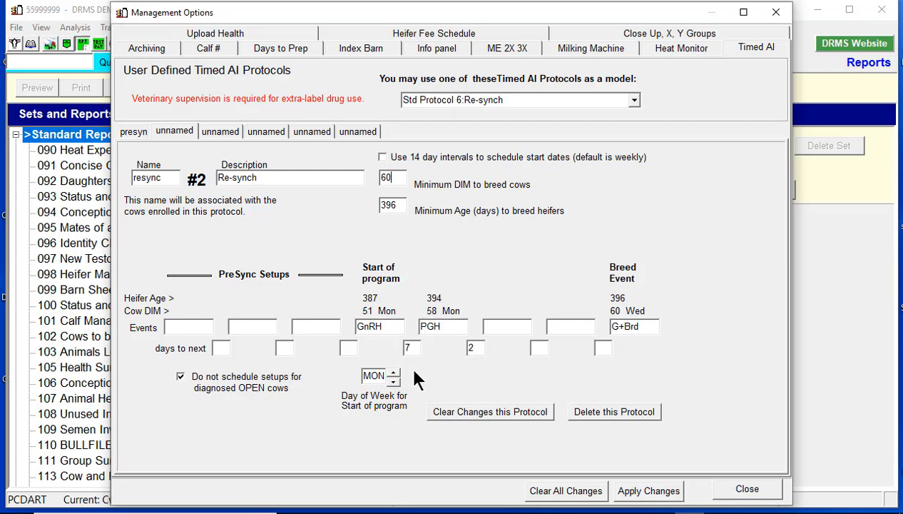
mouse_move(408, 385)
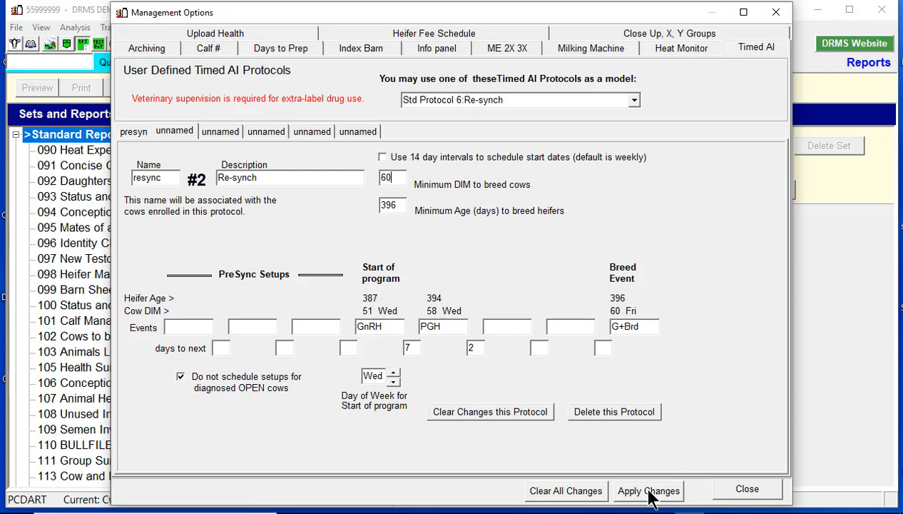
click(648, 490)
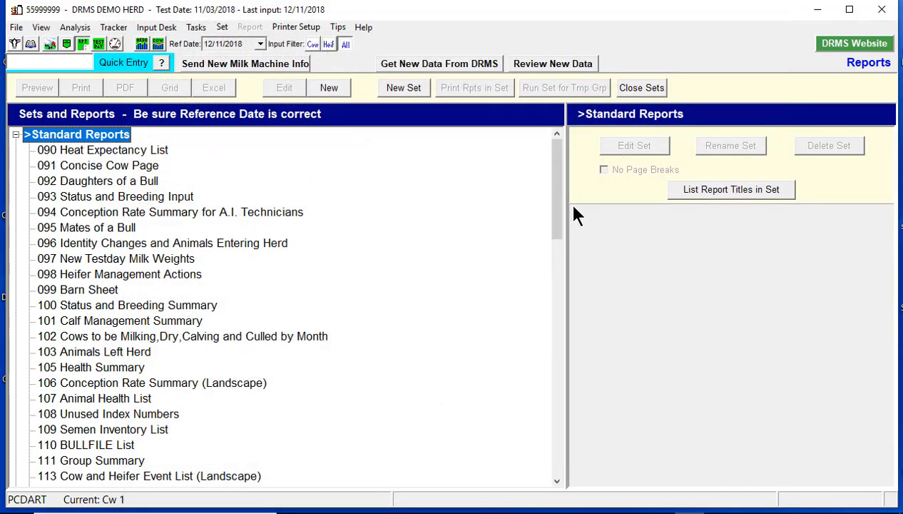
Step: Preview report 139 of cows bred more than 28 days and eligible for resync
click(150, 321)
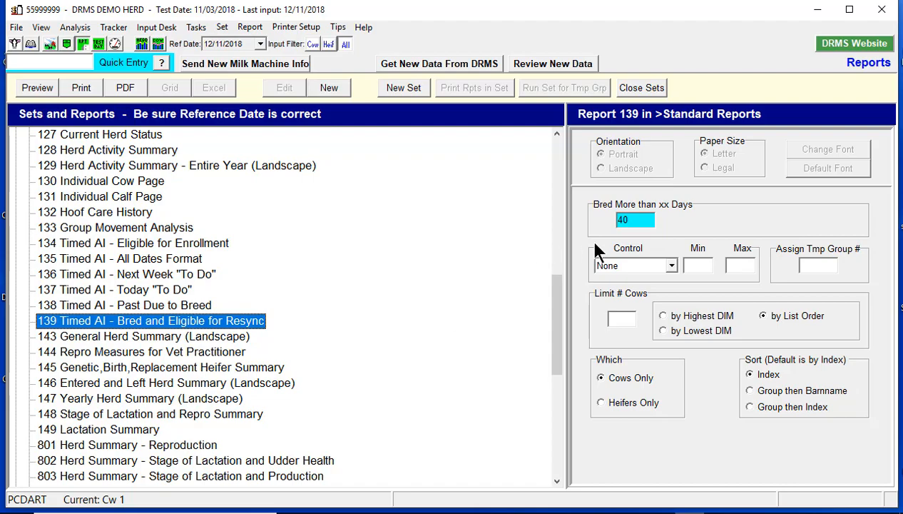
text(28)
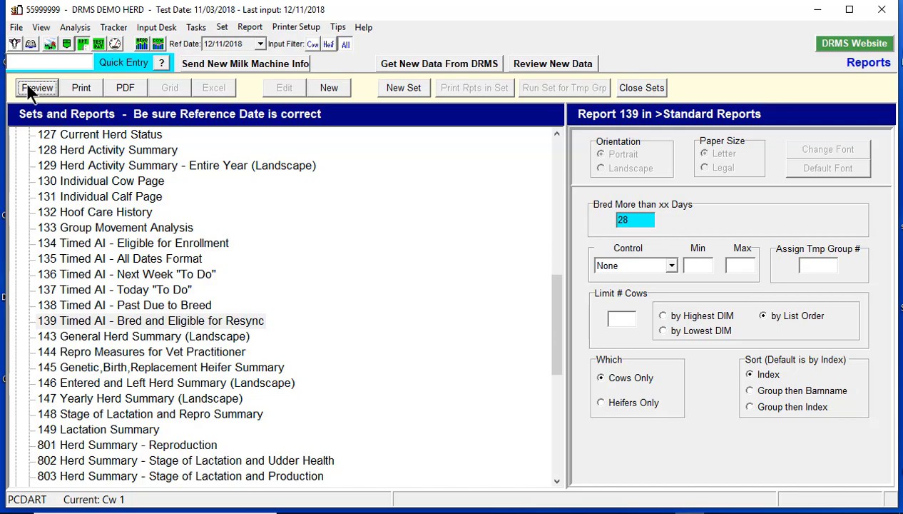
click(37, 87)
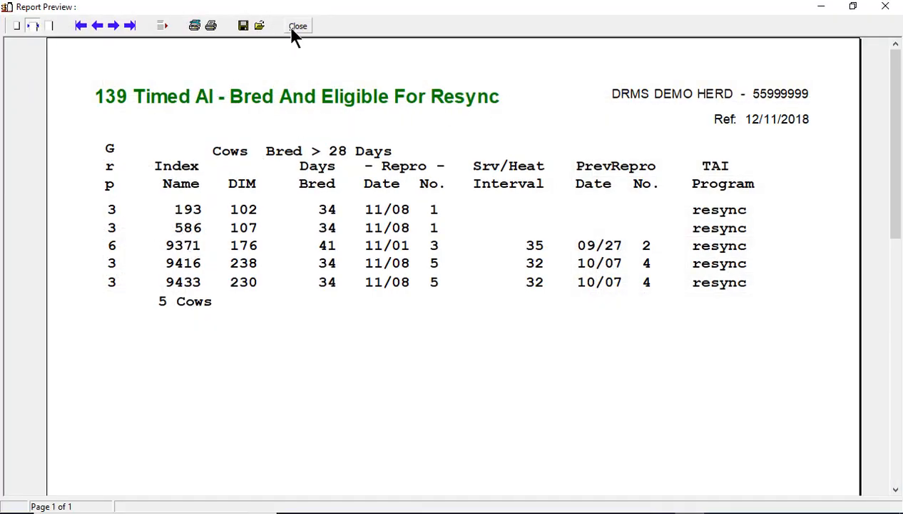
click(298, 25)
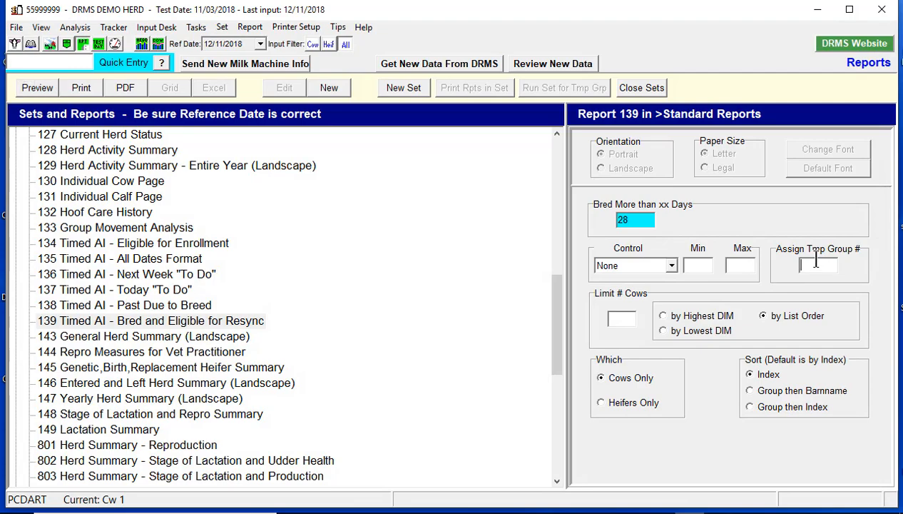
Step: Rerun report 139 with Assign Tmp Group # 55 to group the five cows
text(55)
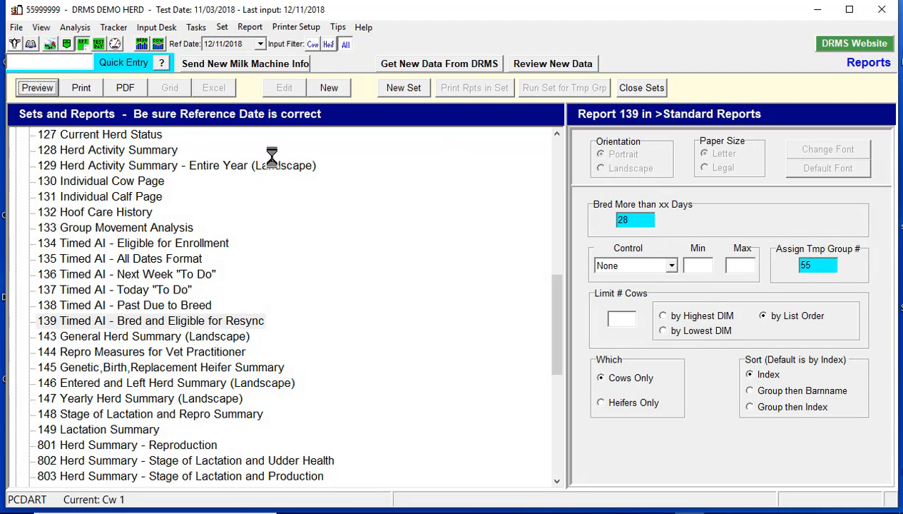
click(37, 87)
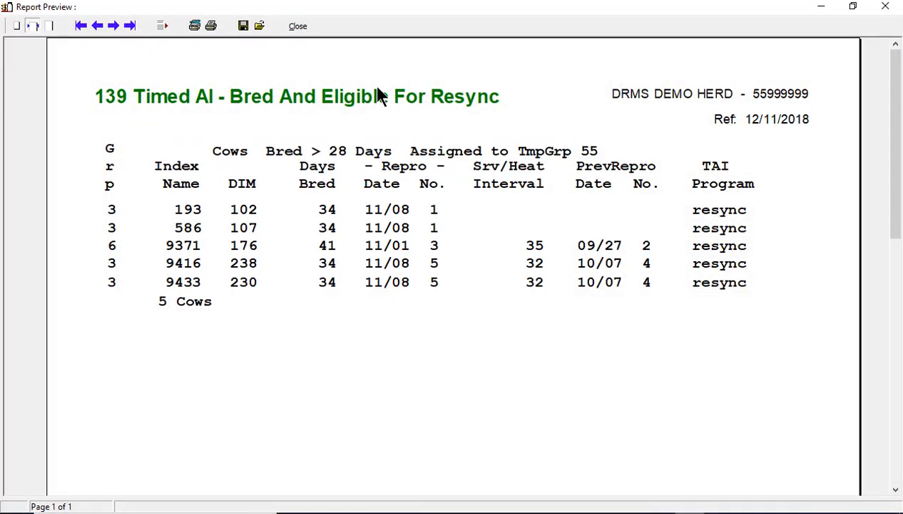
click(298, 25)
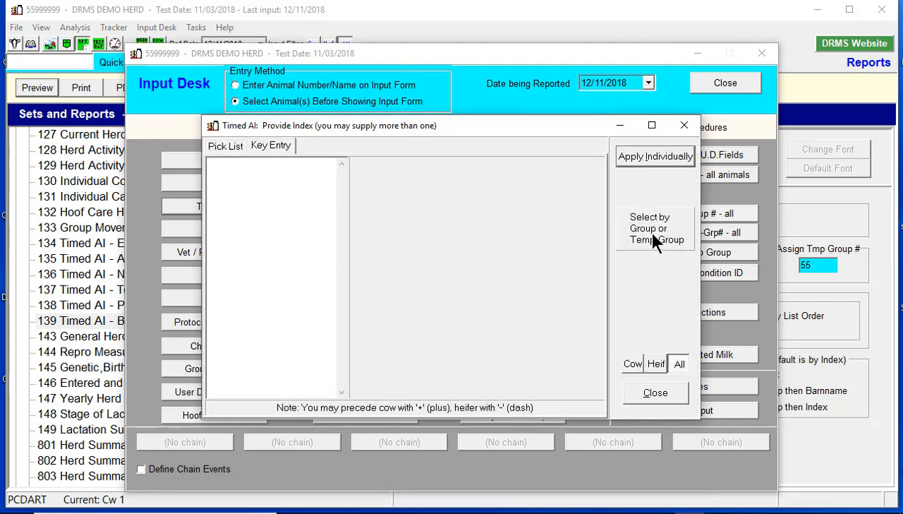
Step: Start temp group 55 cows (193, 586, 9416 and others) on TAI protocol 1: resync
click(650, 228)
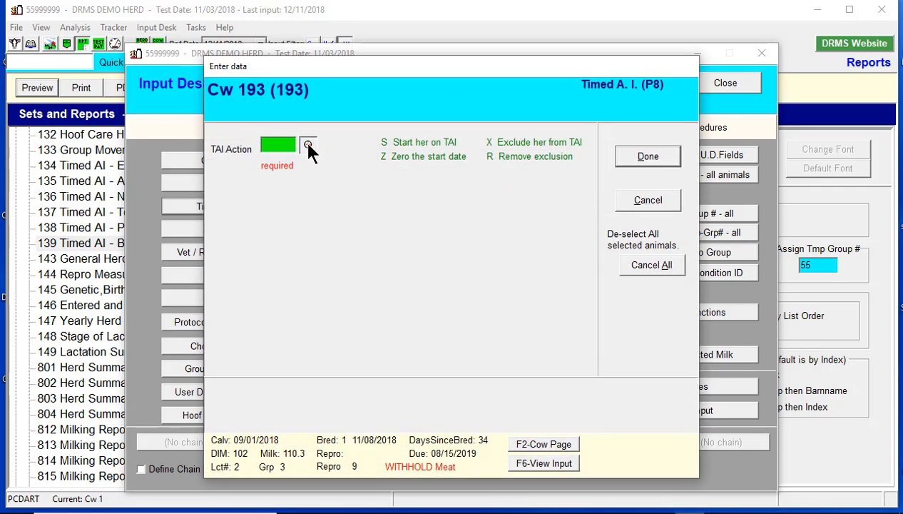
click(309, 145)
text(S)
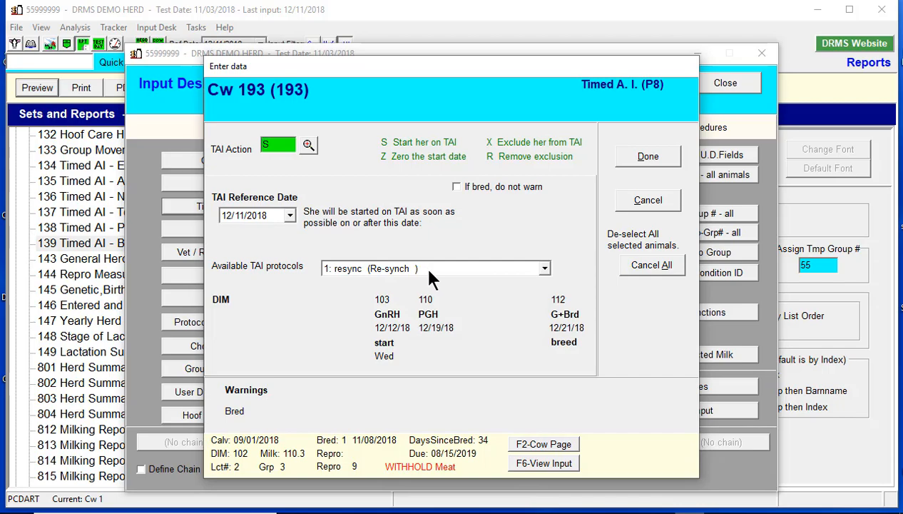
mouse_move(468, 247)
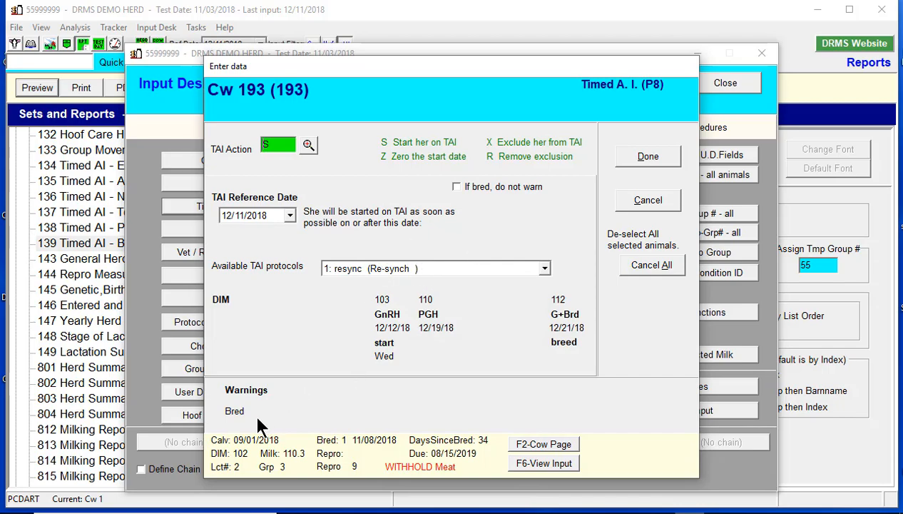
mouse_move(309, 398)
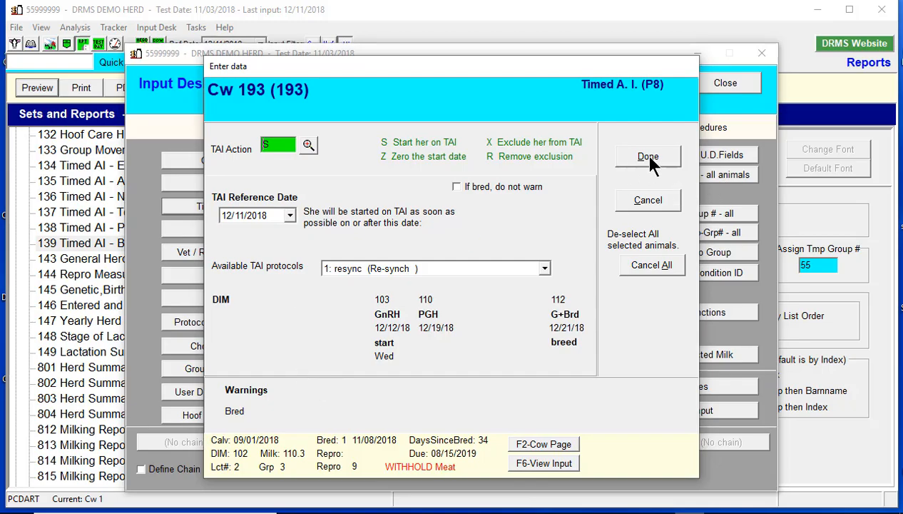
click(648, 156)
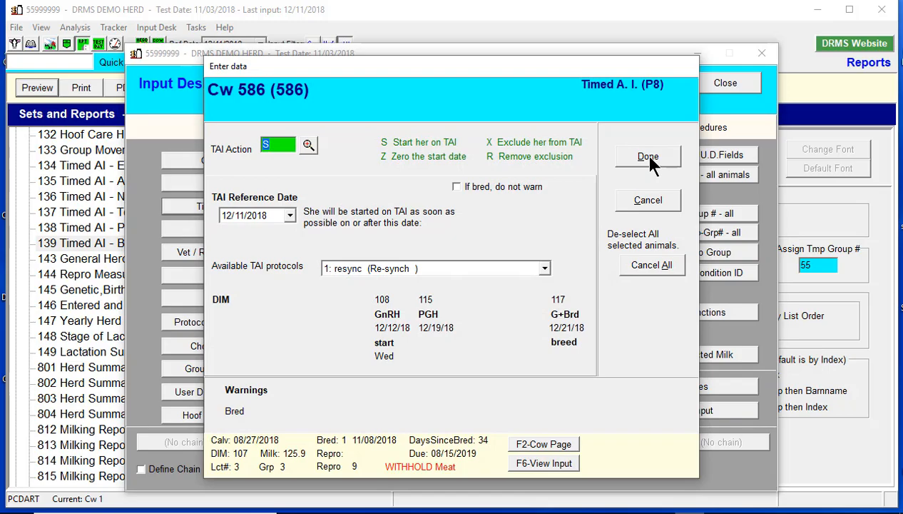
click(648, 156)
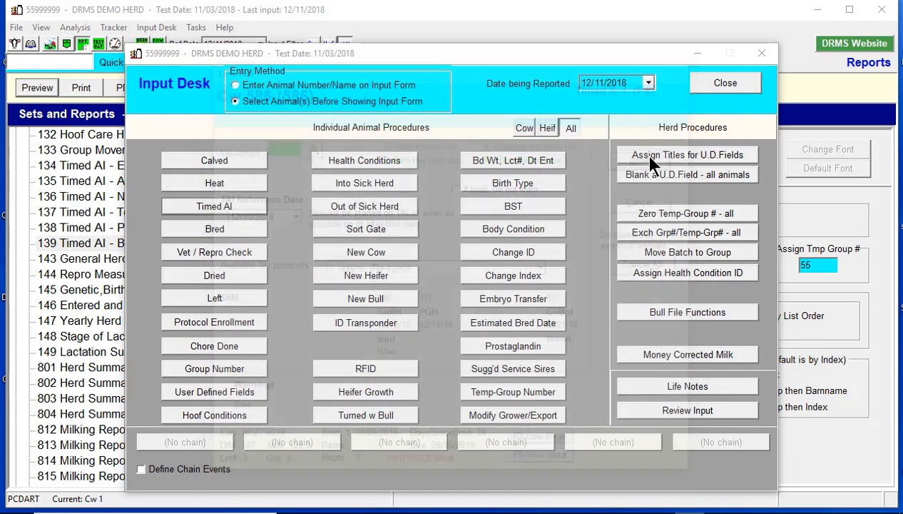
click(214, 205)
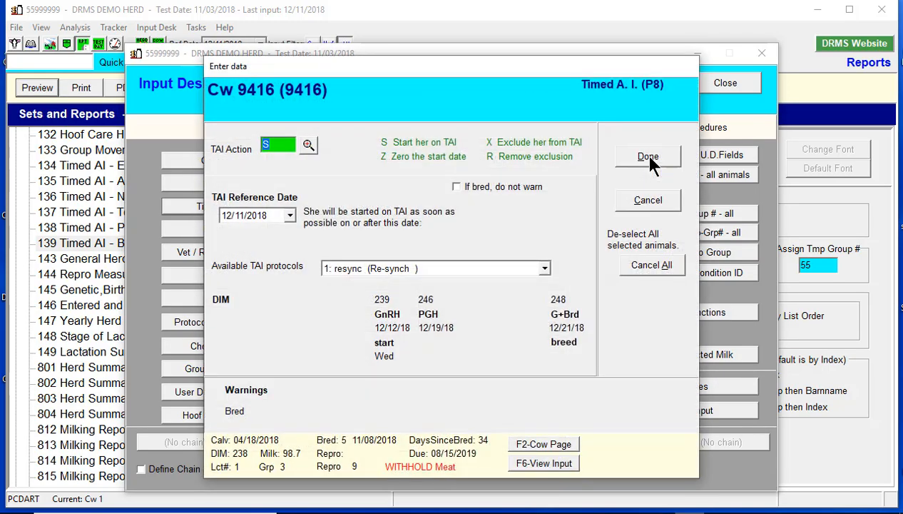
click(648, 156)
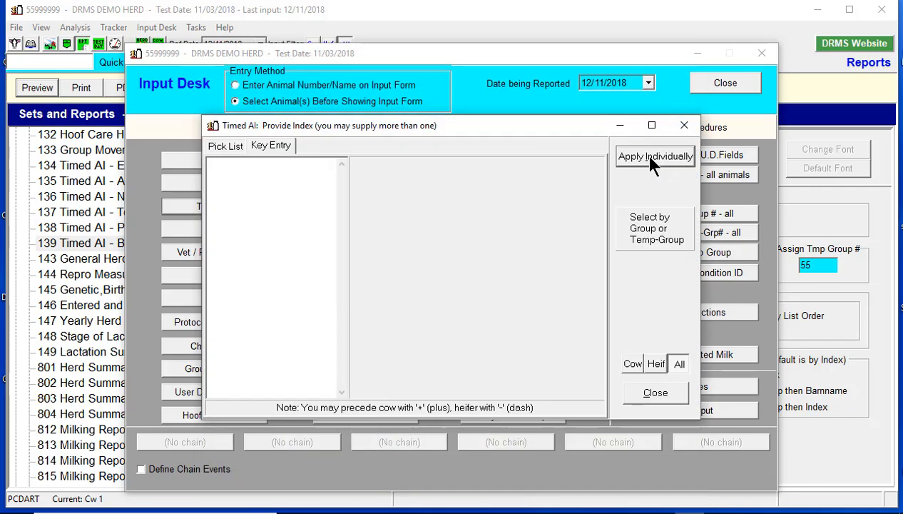
click(656, 392)
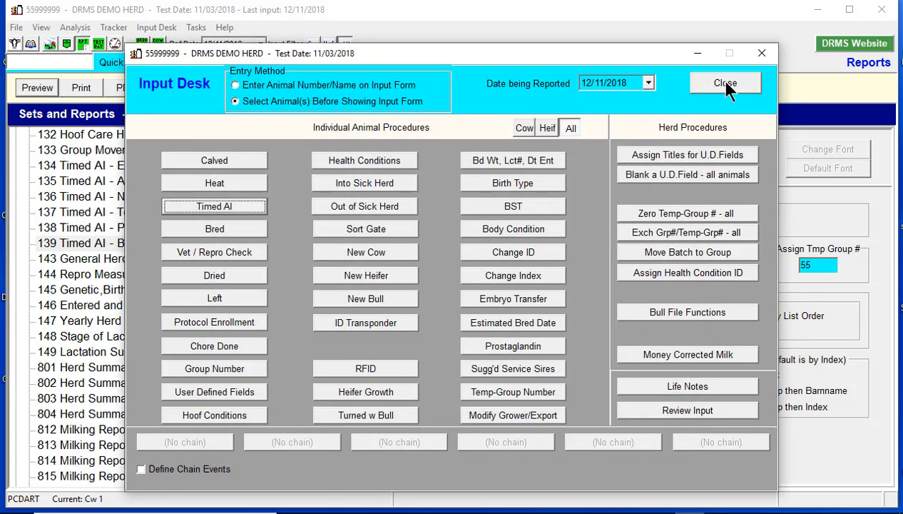
click(725, 83)
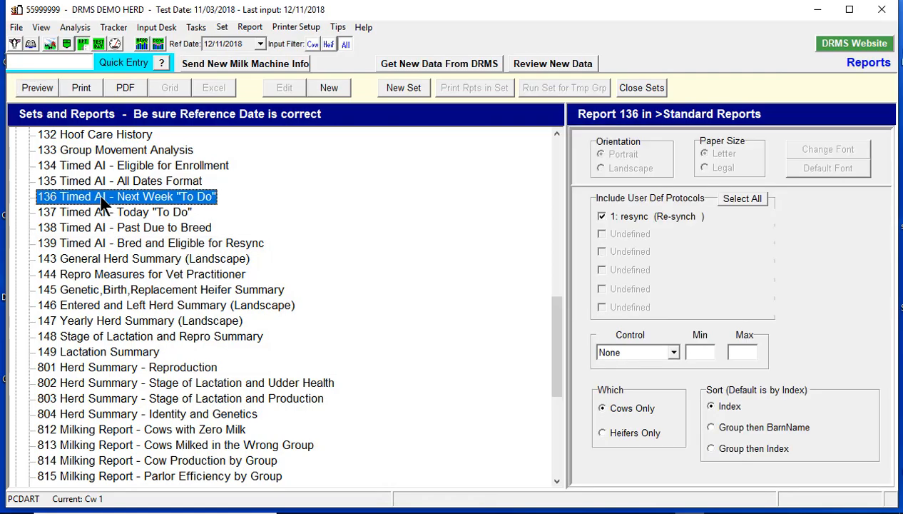
mouse_move(467, 260)
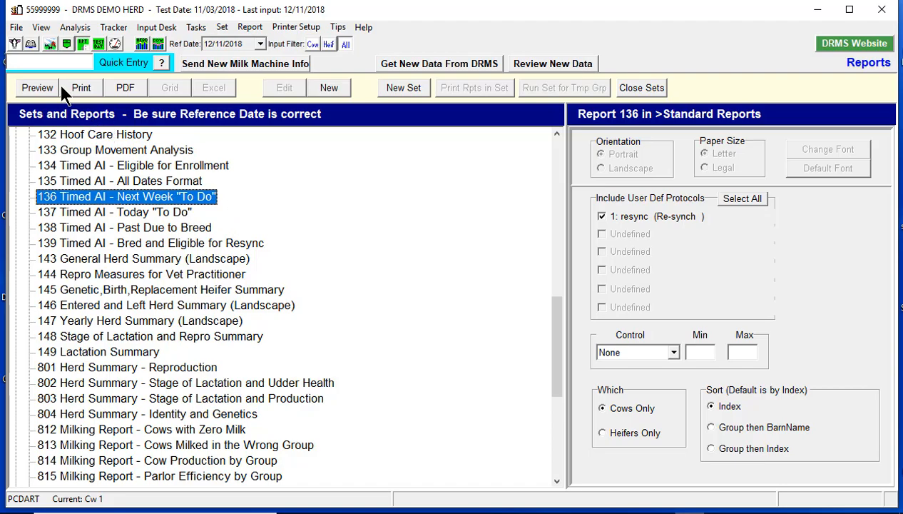
Step: Preview report 136, confirming five resync cows due GnRH on 12/12, then close it
click(38, 87)
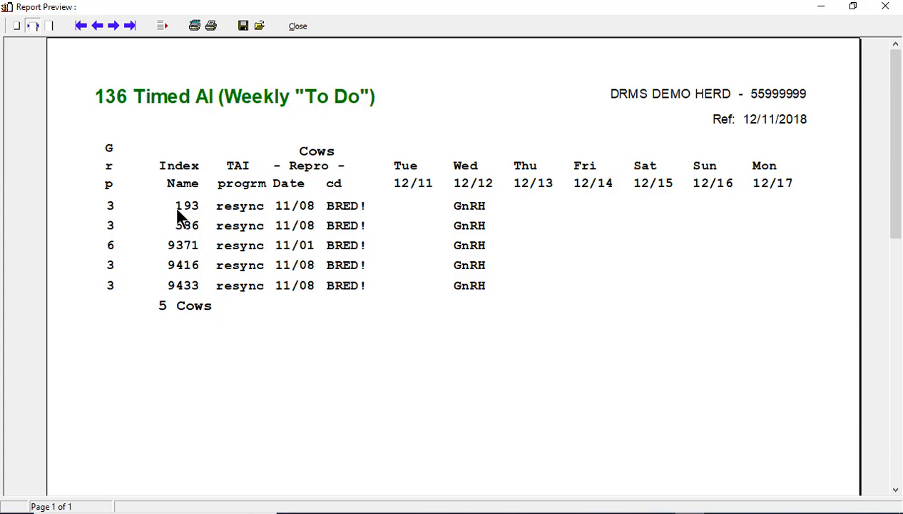
mouse_move(496, 218)
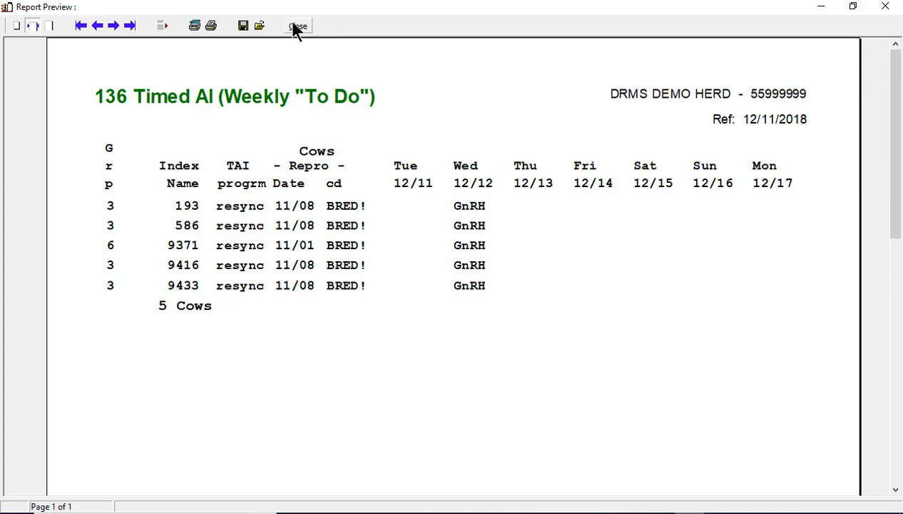
click(297, 25)
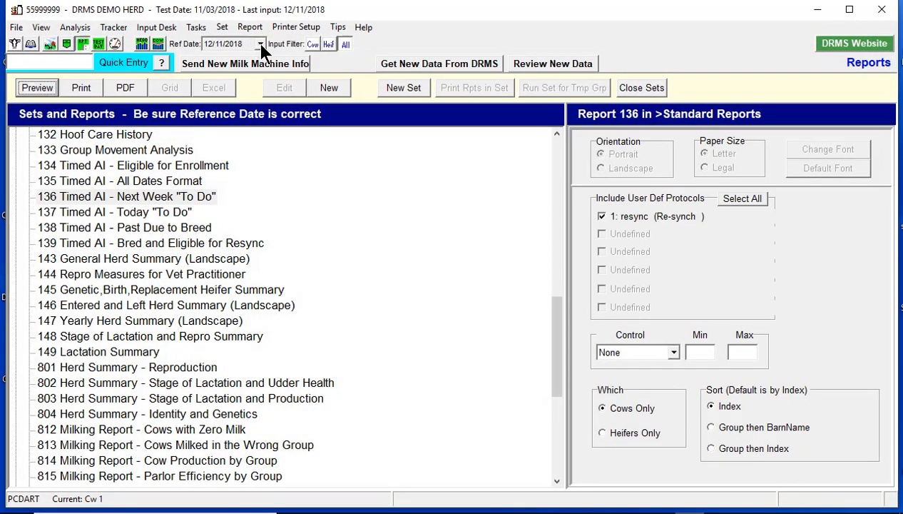
Step: Preview report 136 for reference date 12/18/2018, showing PGH 12/19 and G+Brd 12/21
click(260, 44)
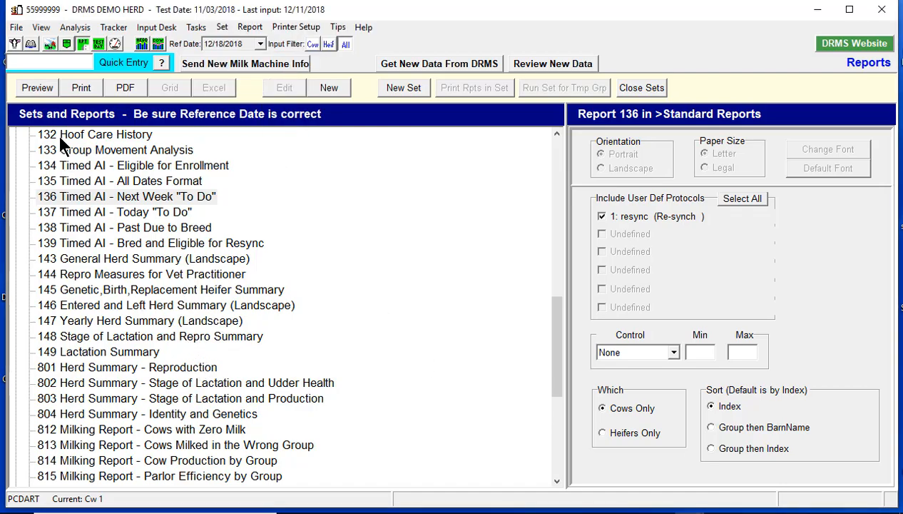
click(37, 87)
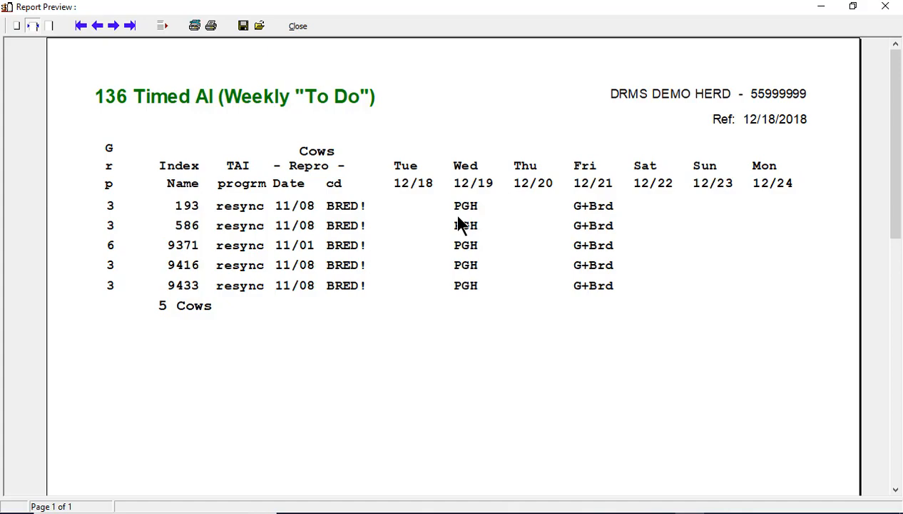
mouse_move(591, 215)
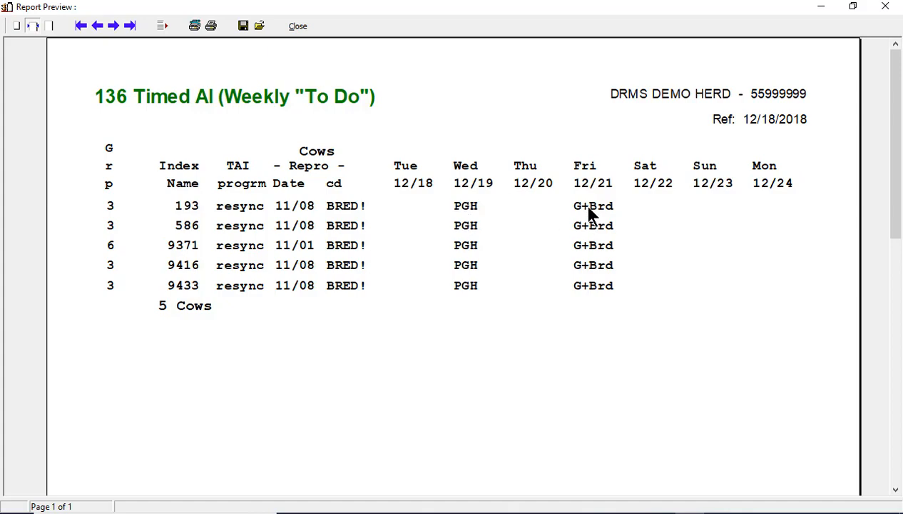
mouse_move(583, 217)
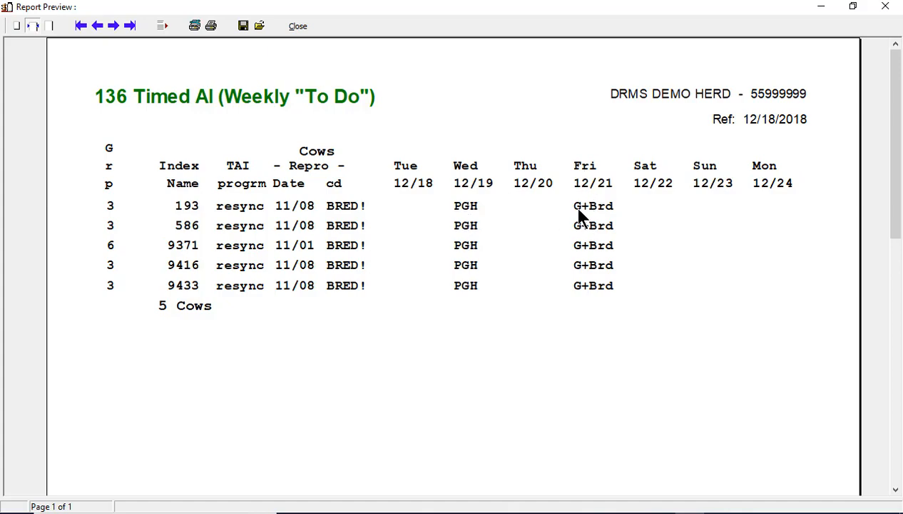